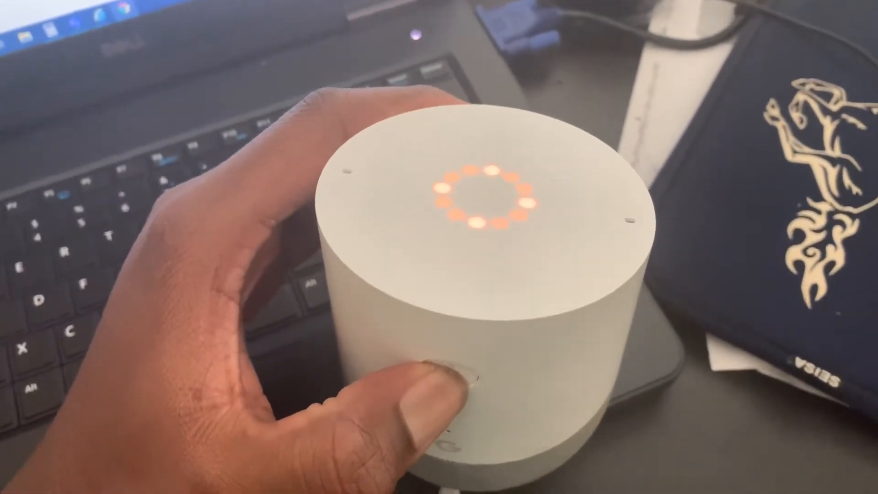
left_click(448, 386)
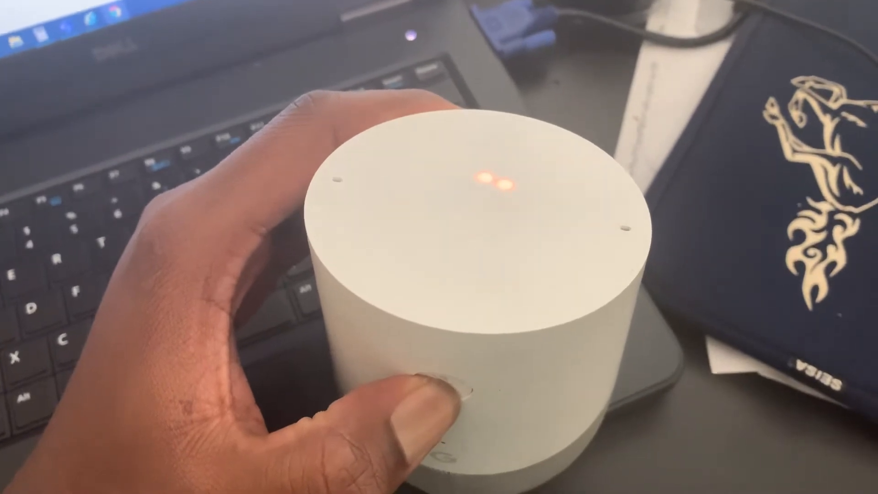